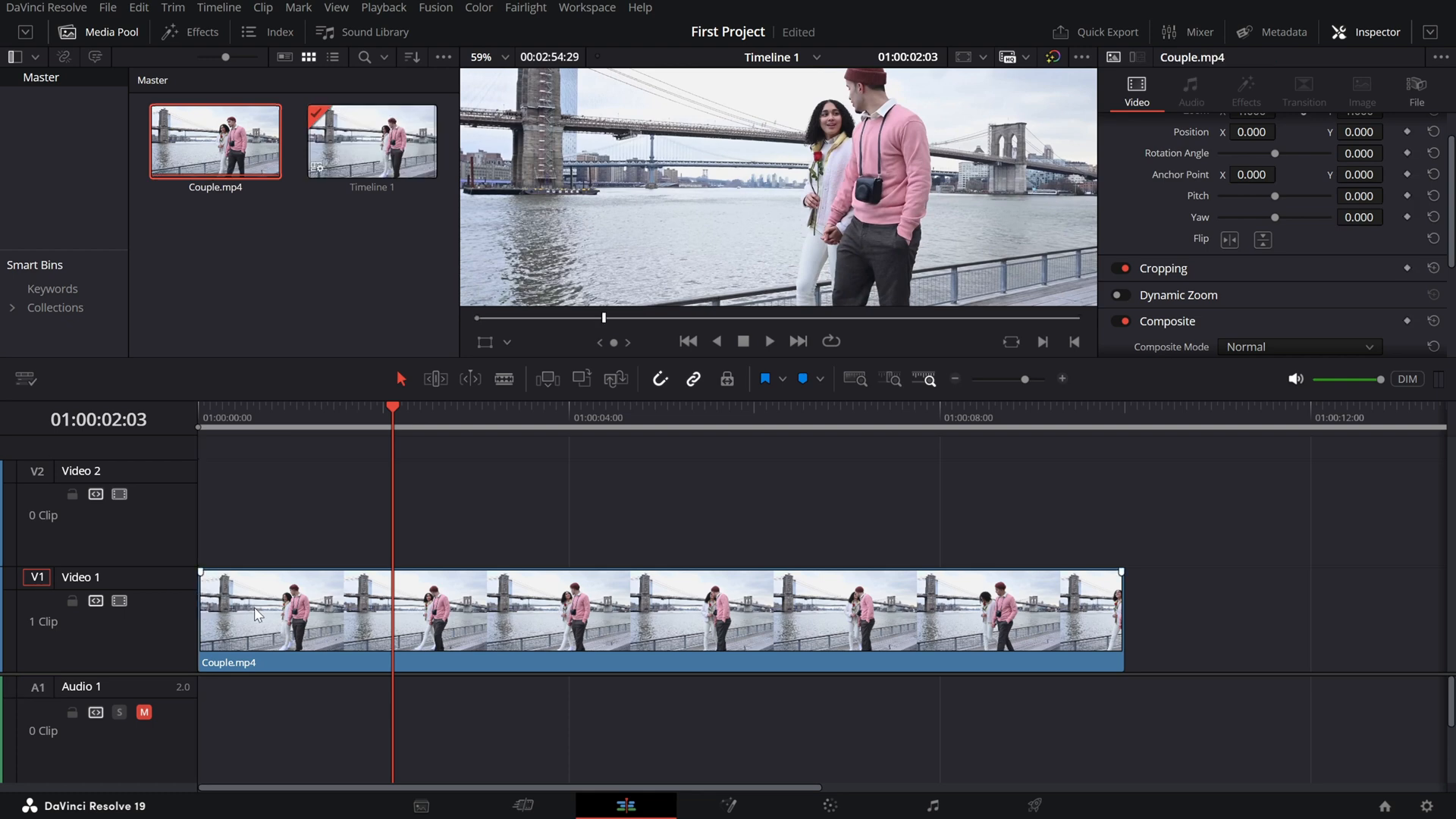
Bring up the clip actions for Couple.mp4 on Video 1 of Timeline 1.
right_click(497, 613)
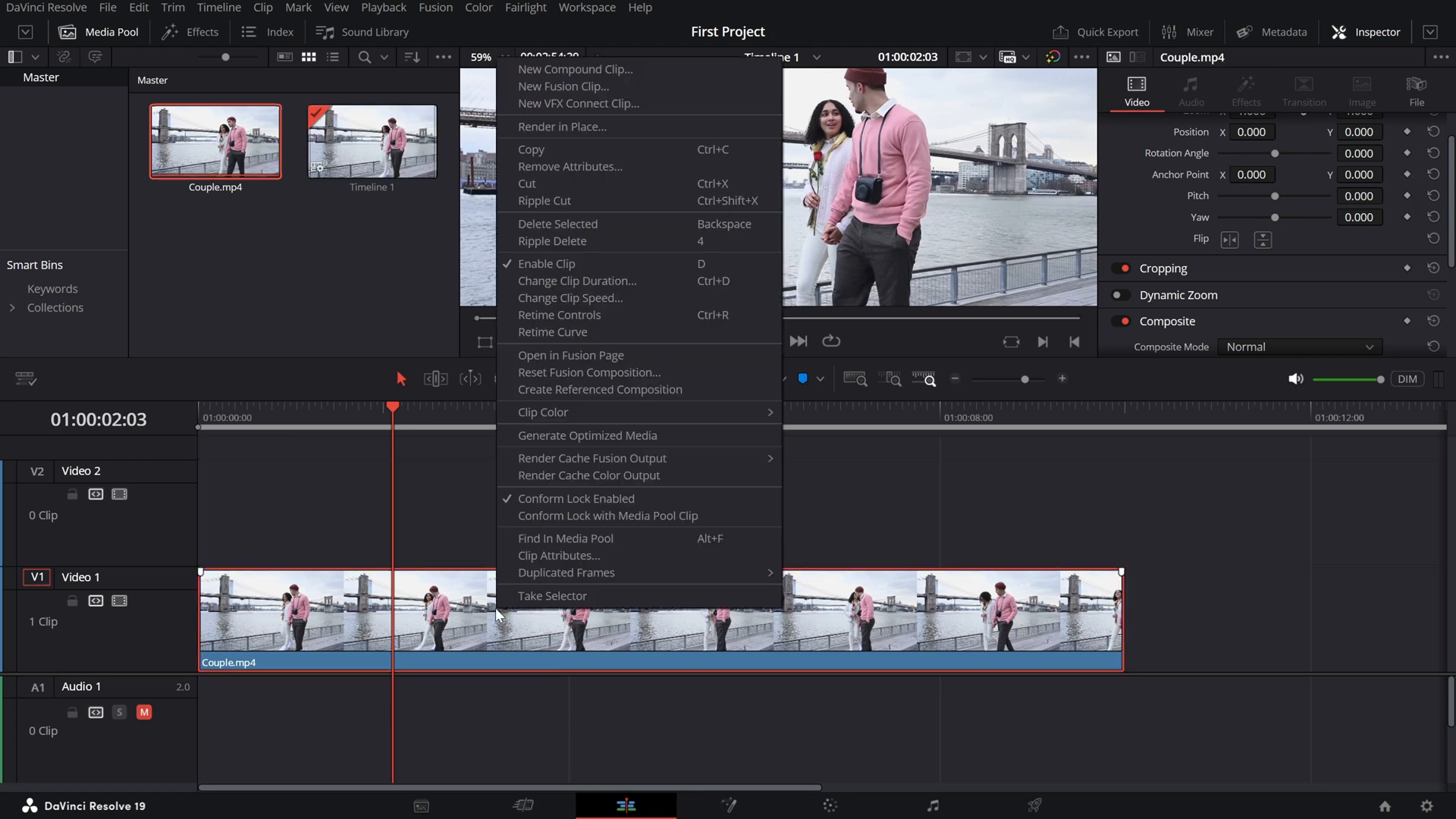
mouse_move(570, 298)
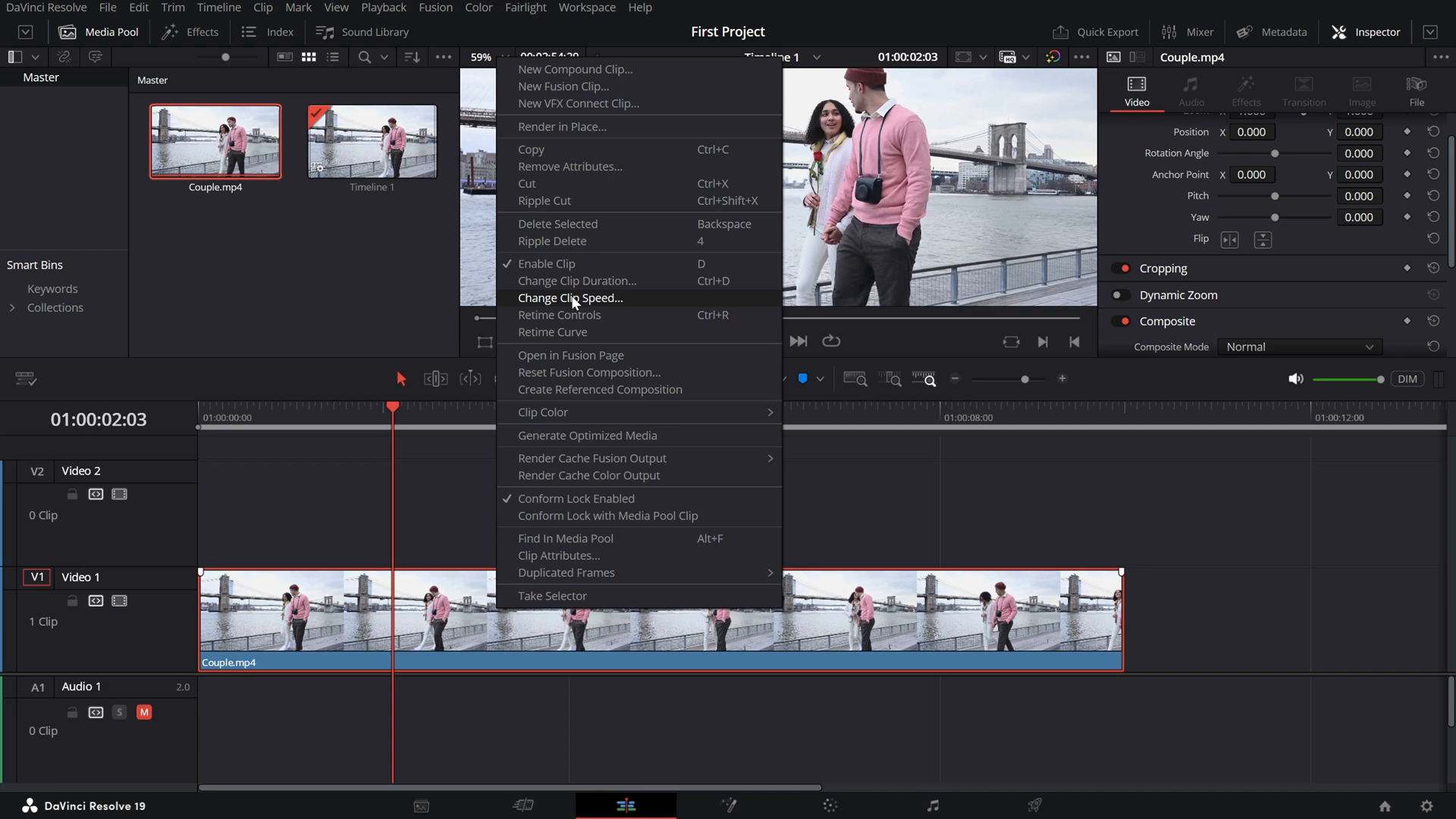
Speed Couple.mp4 up to 200% via Change Clip Speed and play it back.
click(570, 298)
text(169)
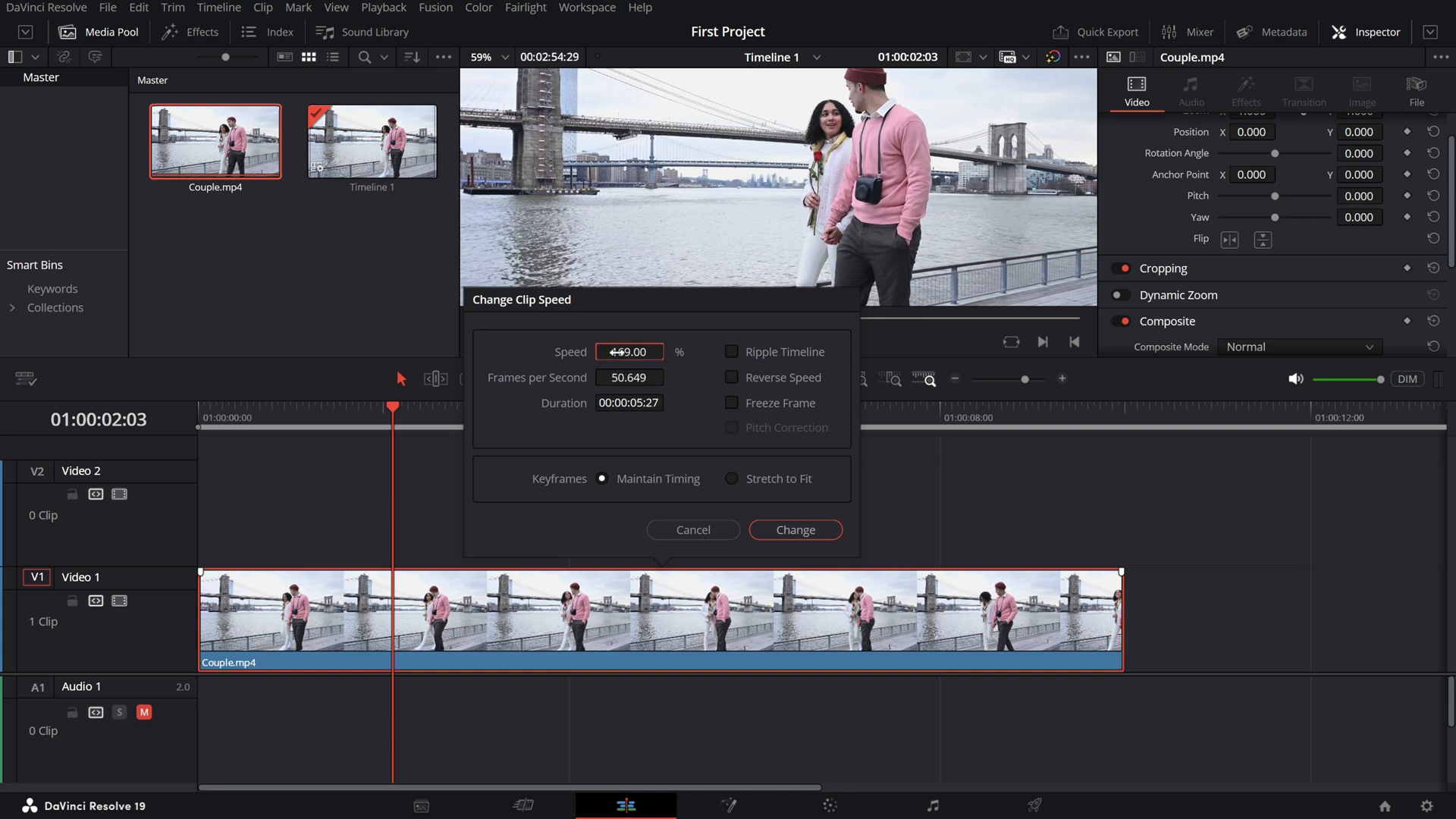
click(793, 529)
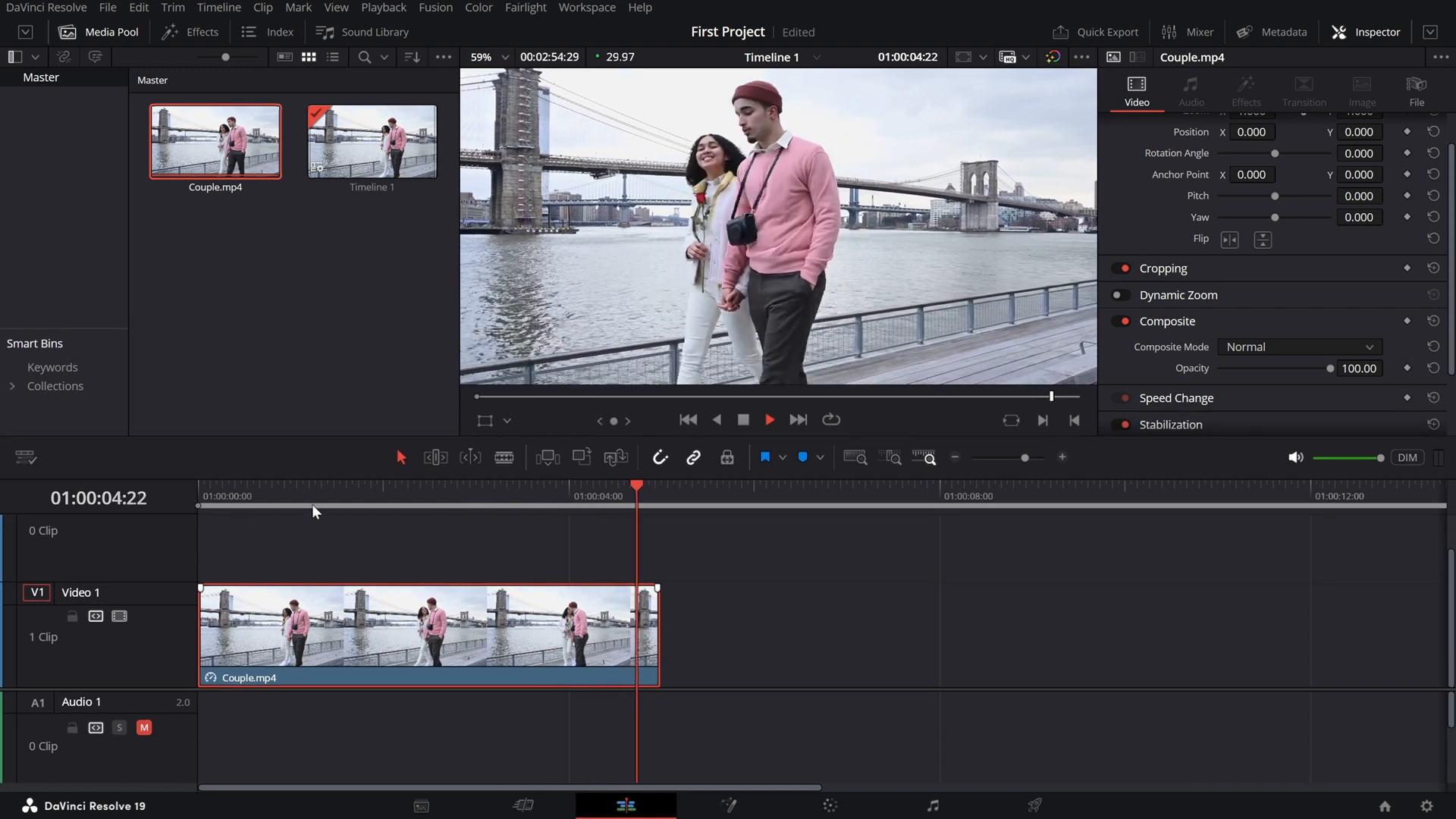
click(328, 483)
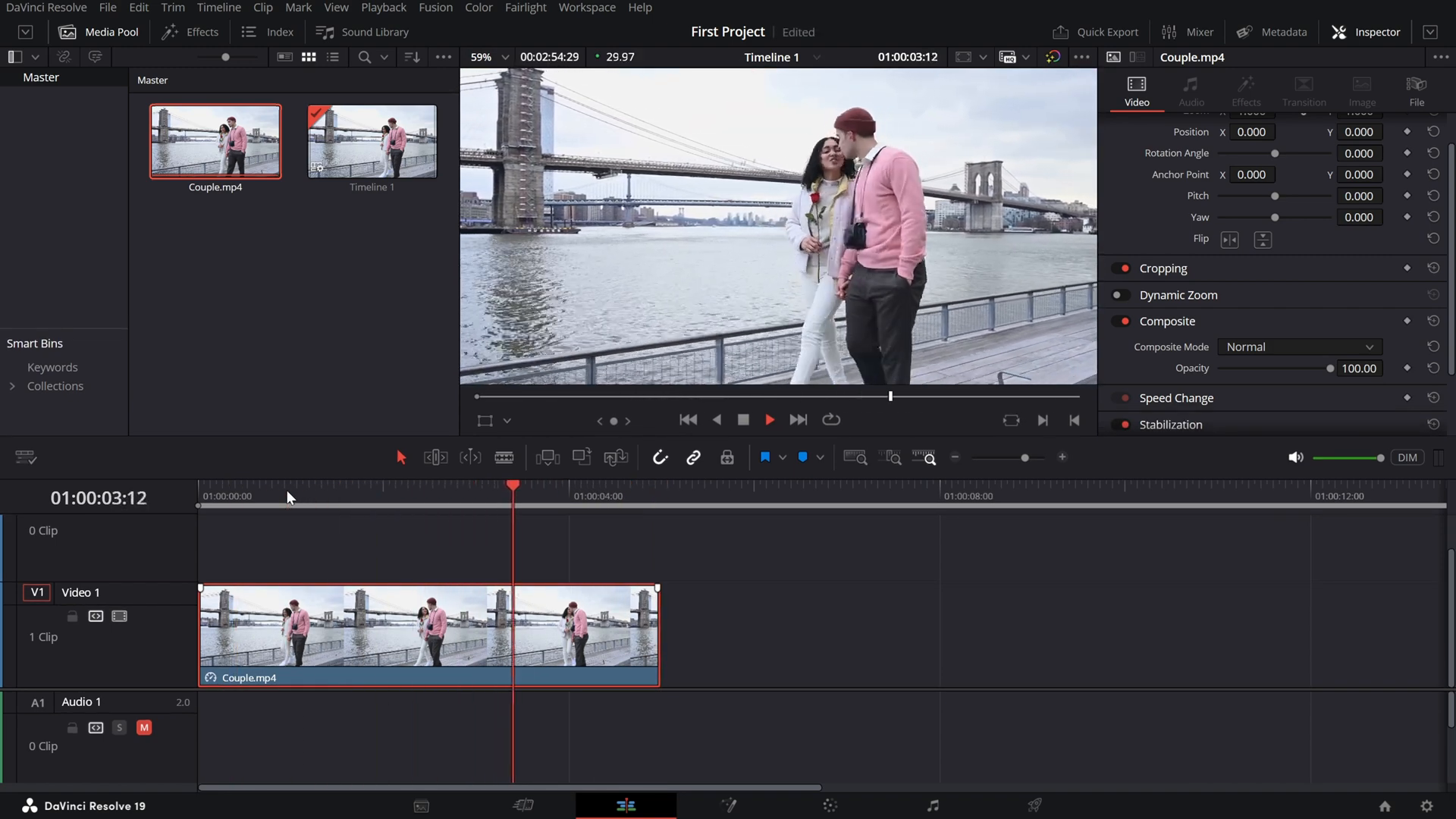
Show the retime speed controls on the Couple.mp4 clip.
right_click(372, 630)
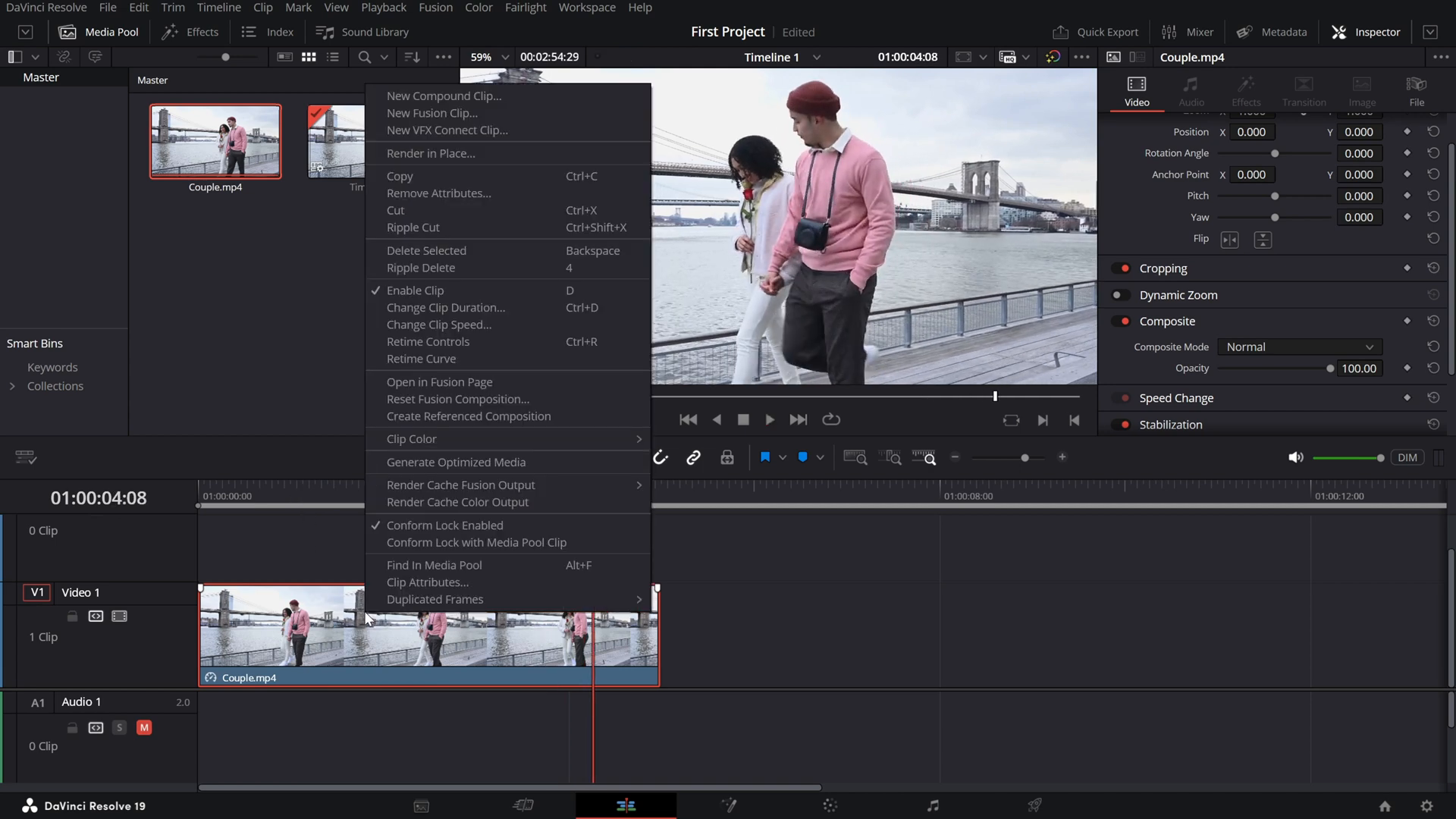
mouse_move(427, 341)
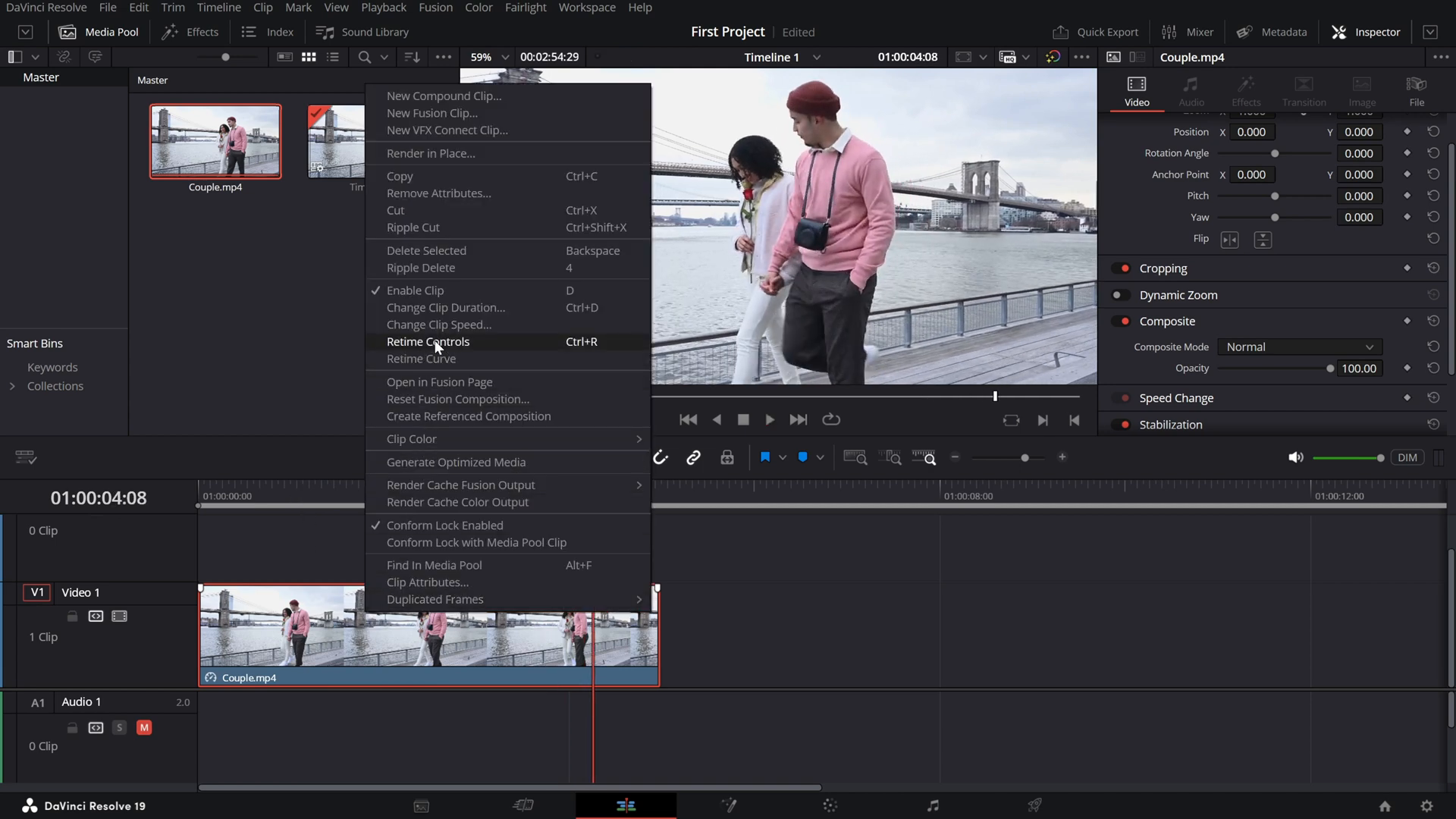
click(427, 341)
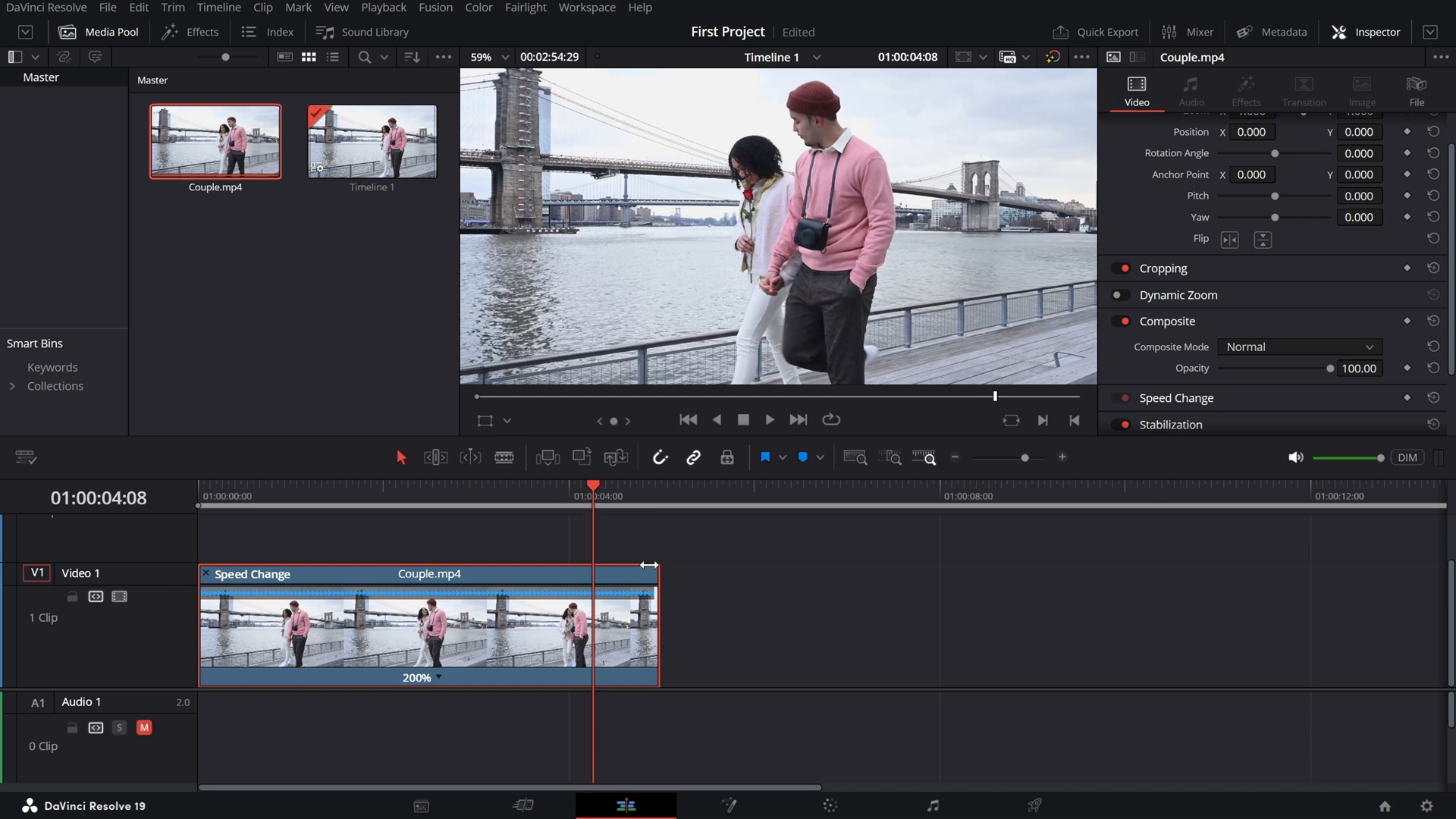
mouse_move(640, 582)
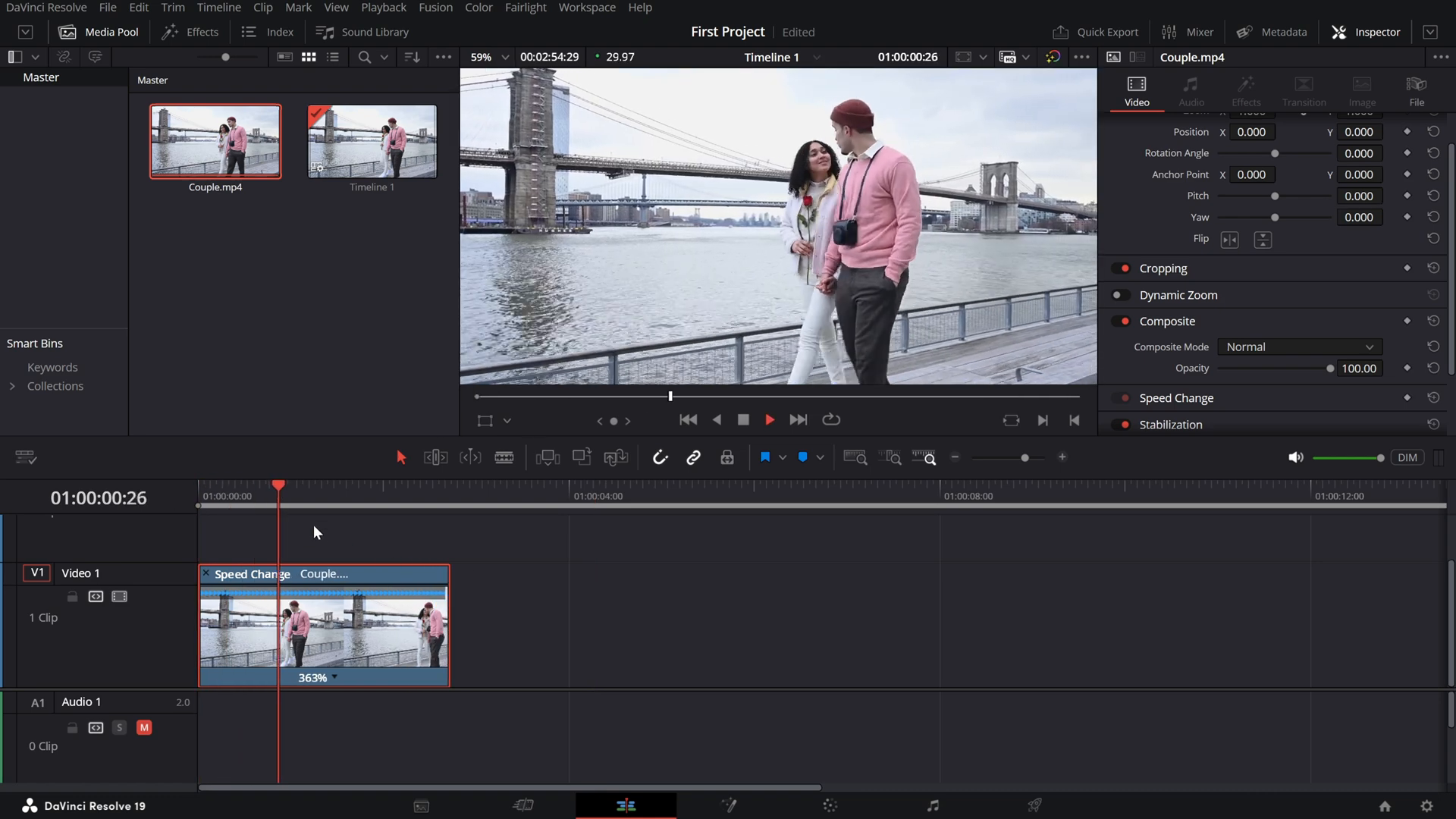
Preview Couple.mp4 from its start at the dragged retime speed of 239%.
click(443, 496)
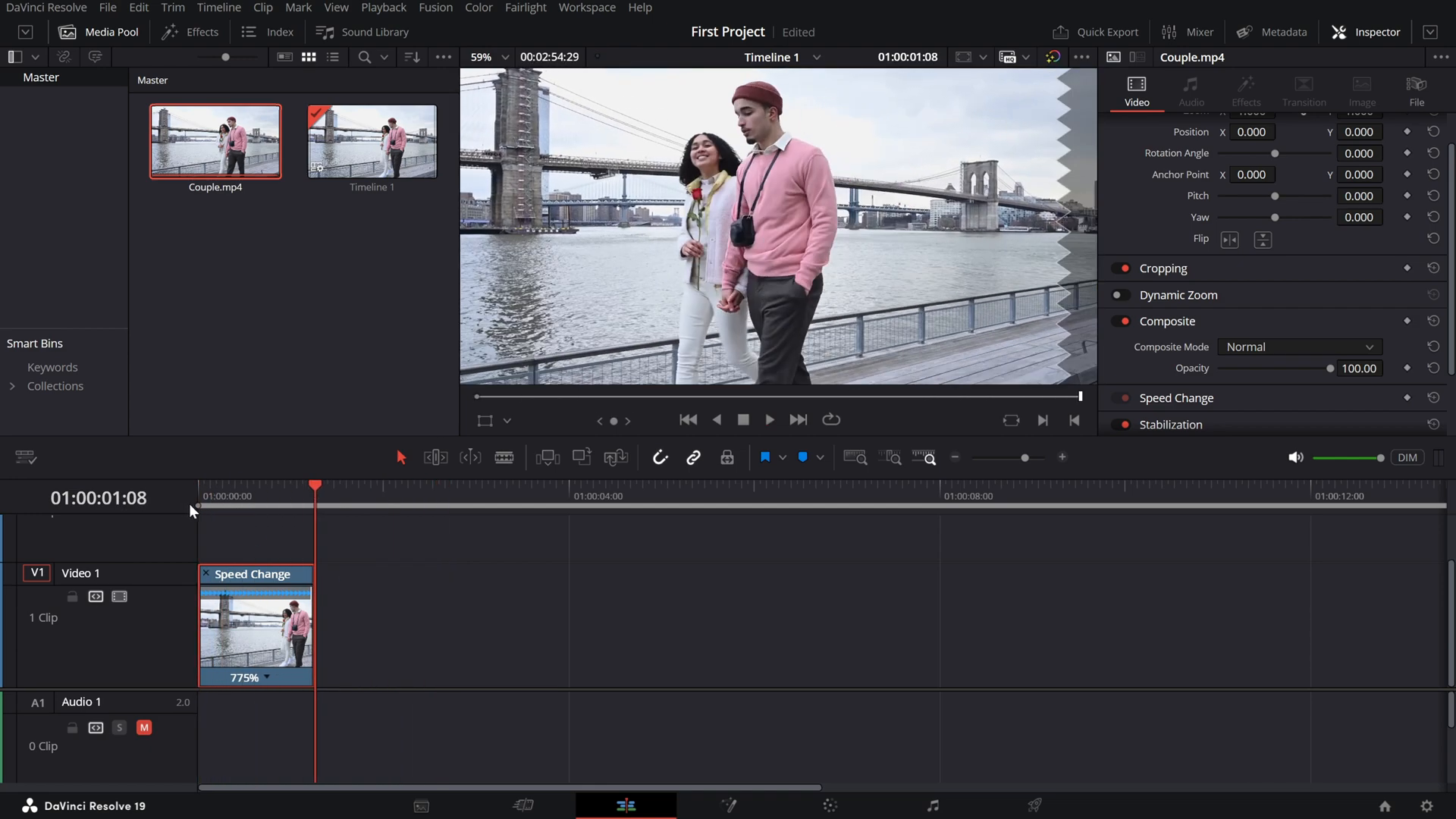
click(769, 420)
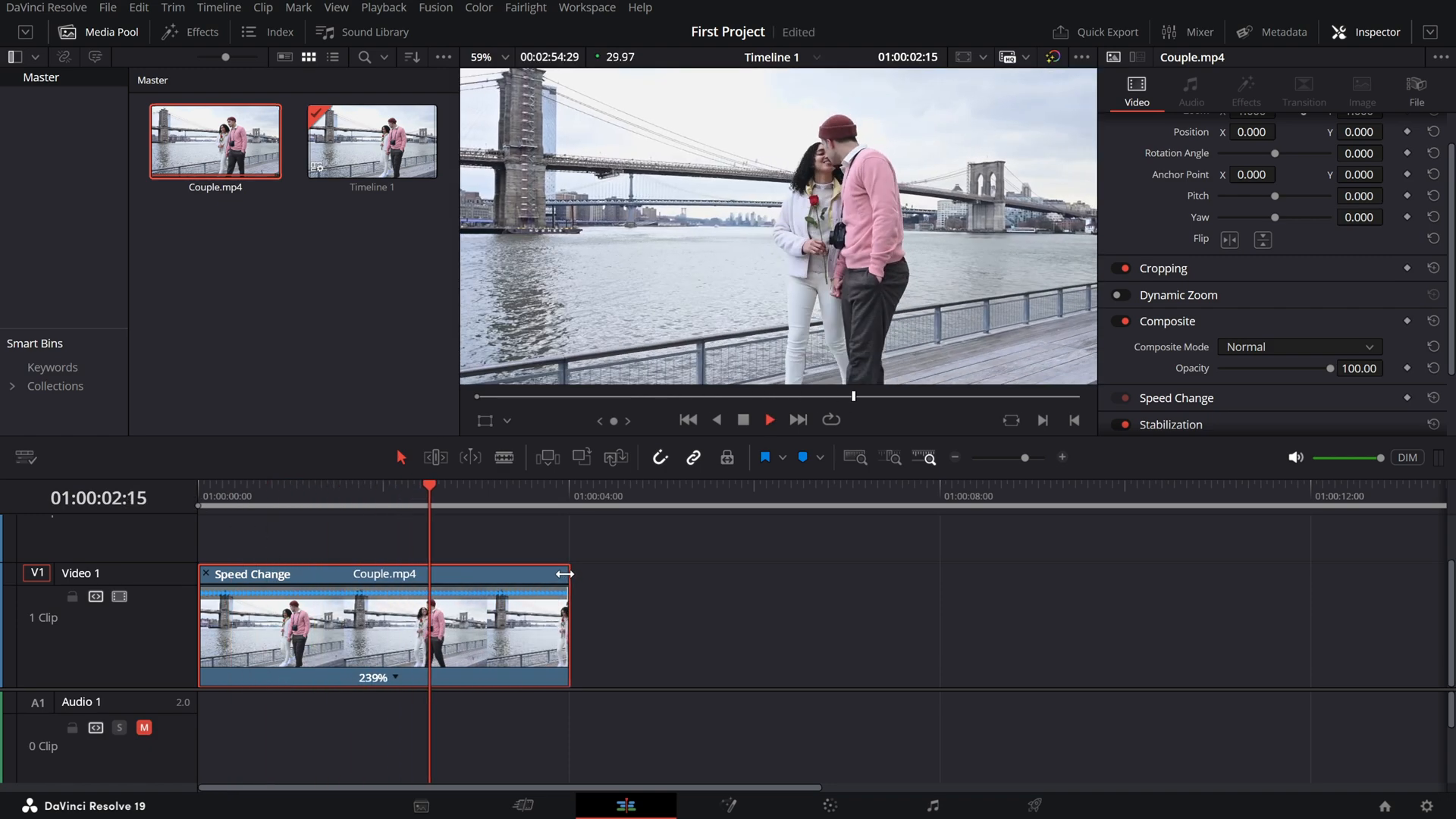
click(202, 494)
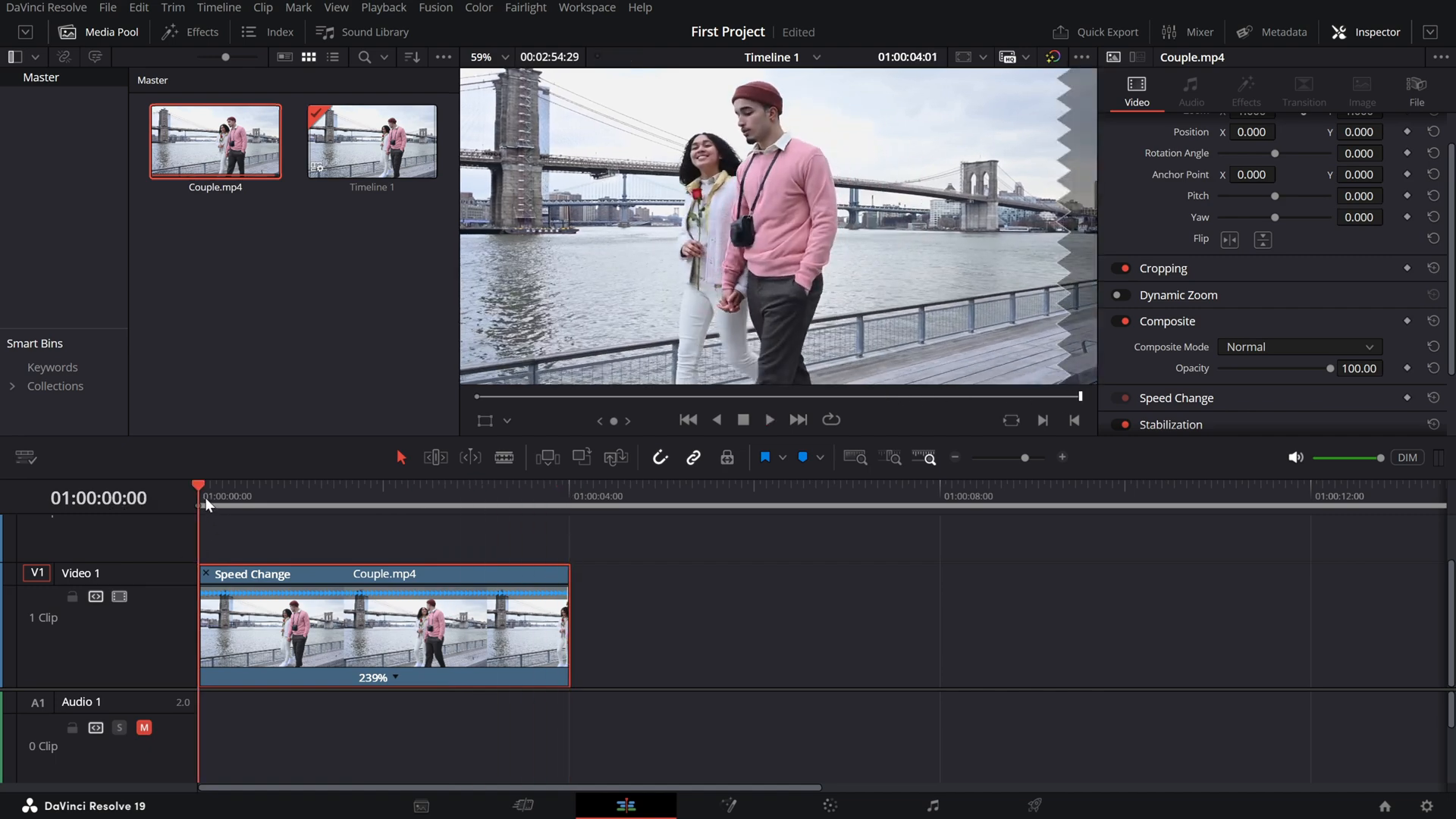